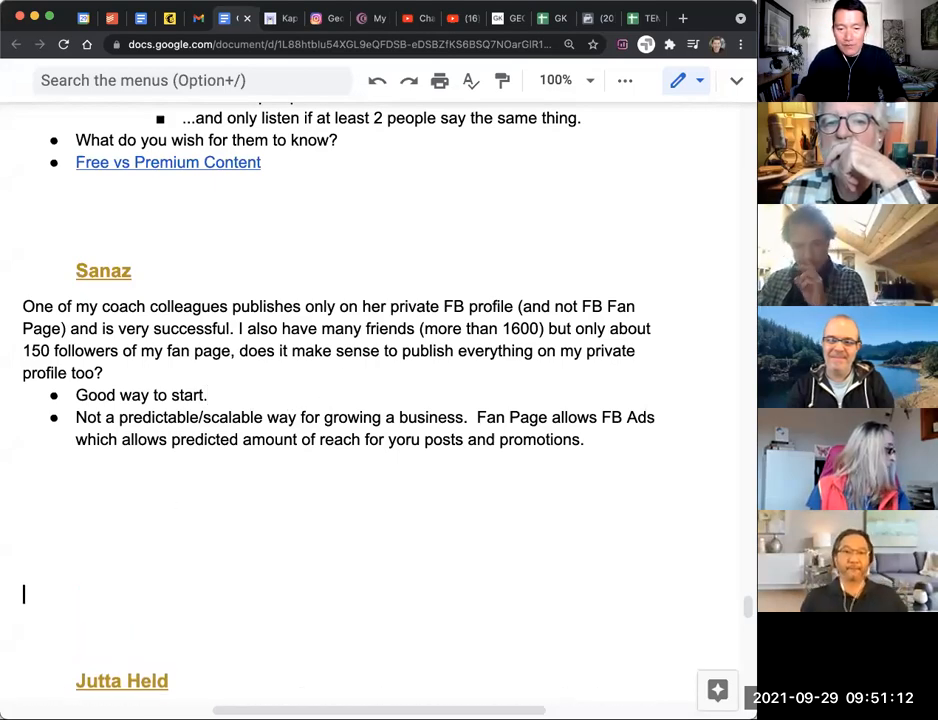
pyautogui.scroll(-3)
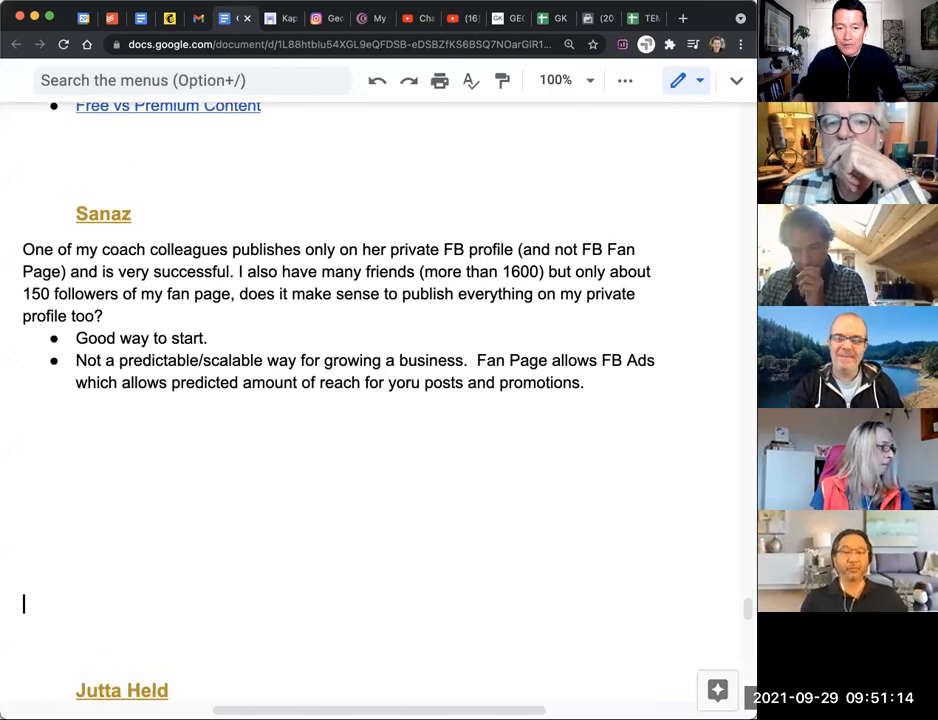
pyautogui.scroll(-3)
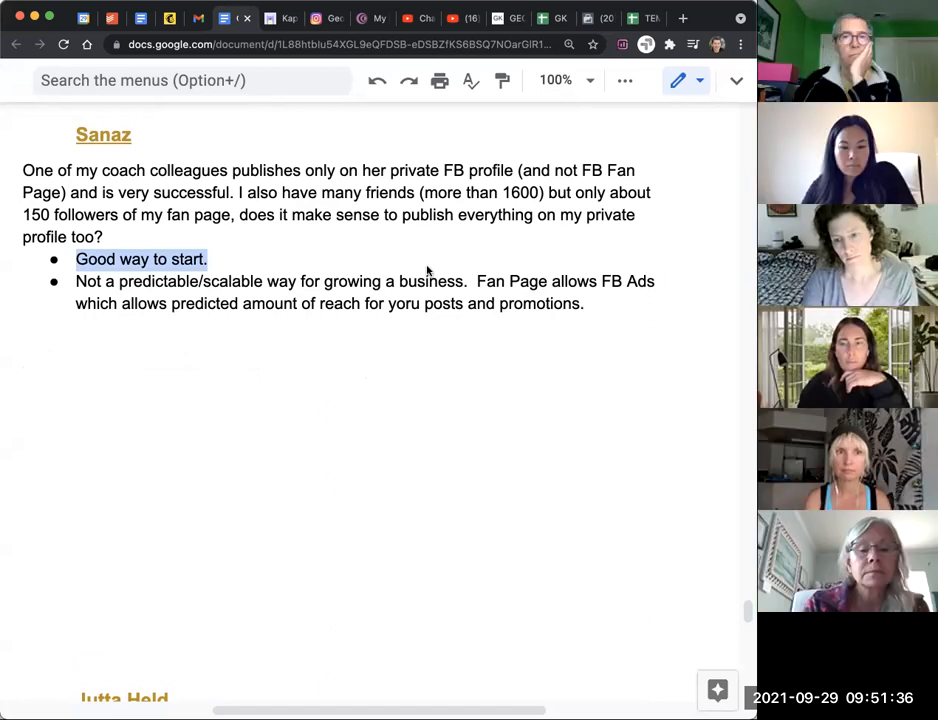
pyautogui.click(210, 259)
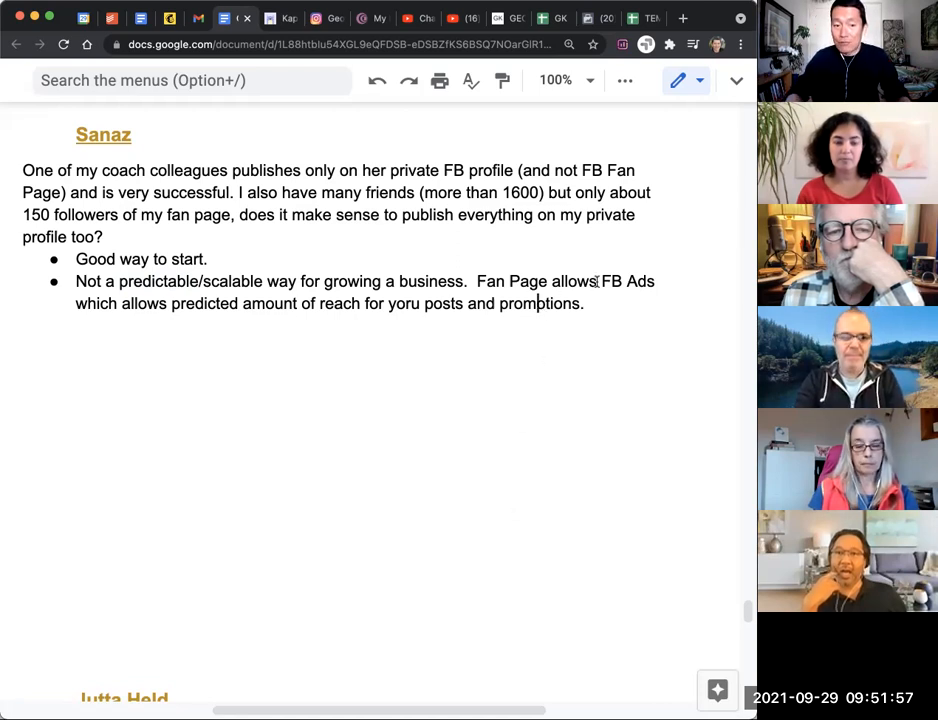
pyautogui.doubleClick(204, 303)
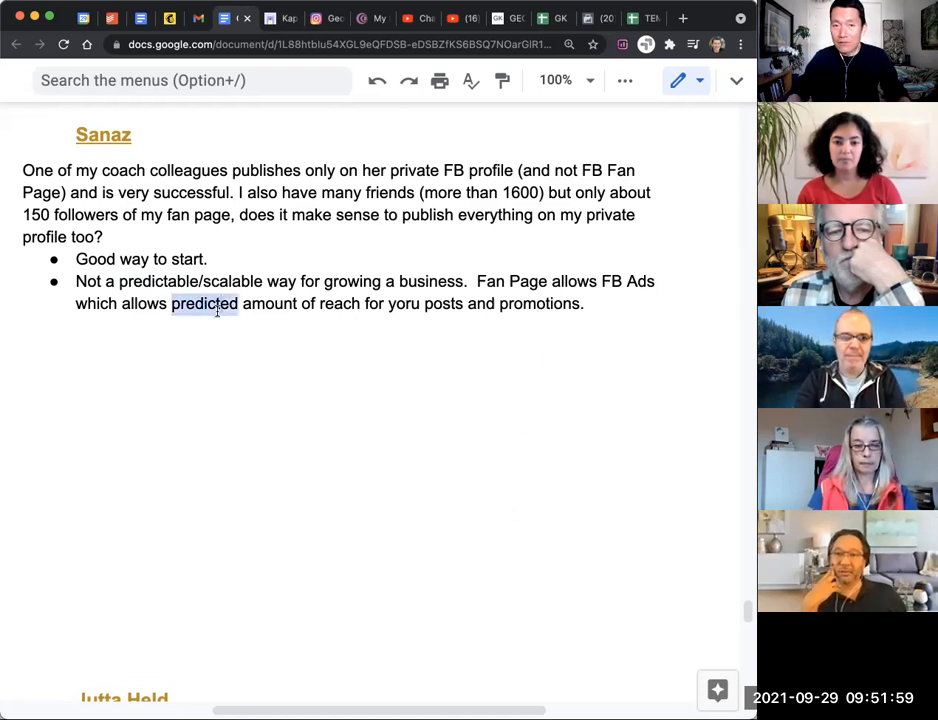